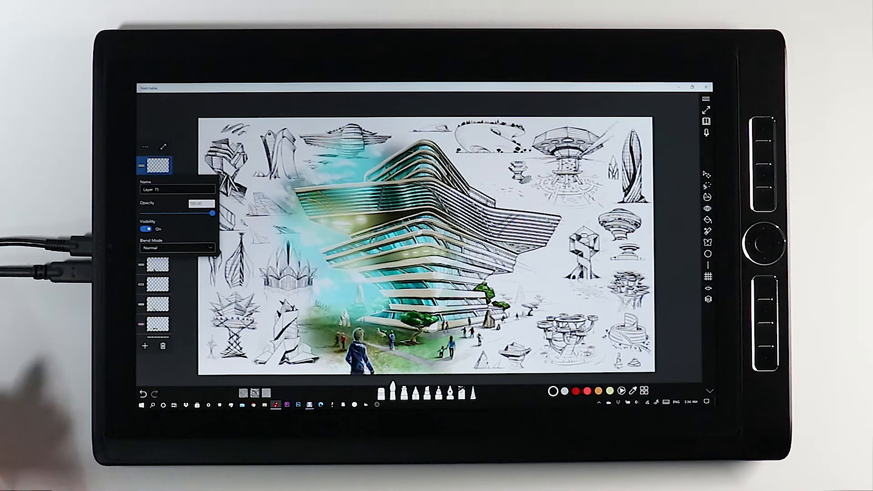
Step: Change the top layer's blend mode from Normal to a different mode
click(176, 248)
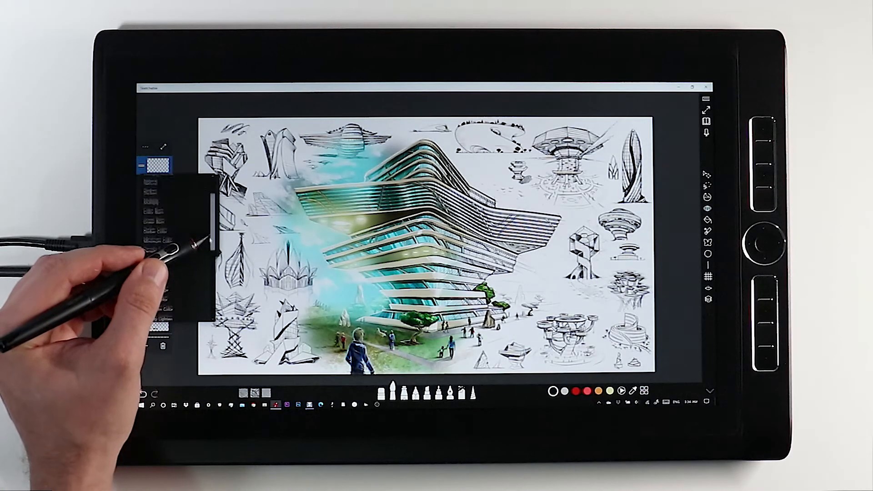
click(157, 148)
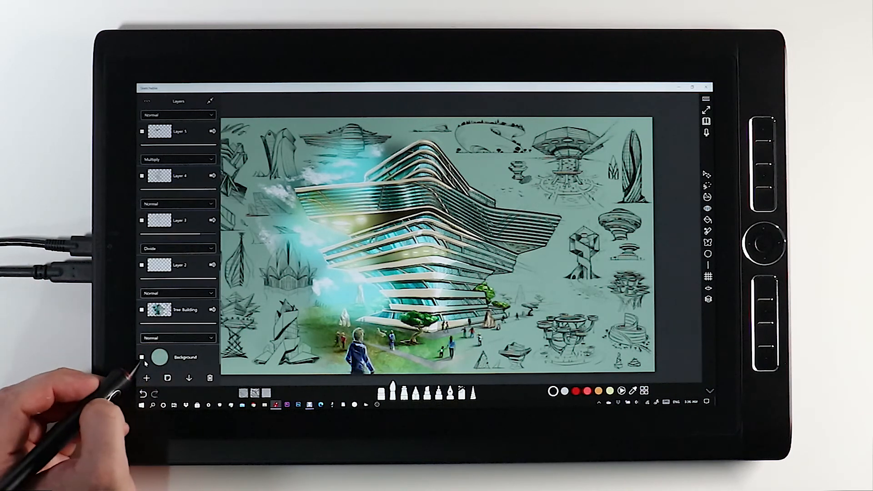
Step: Hide the Layers panel to show the finished teal-toned sketch page in full
click(144, 356)
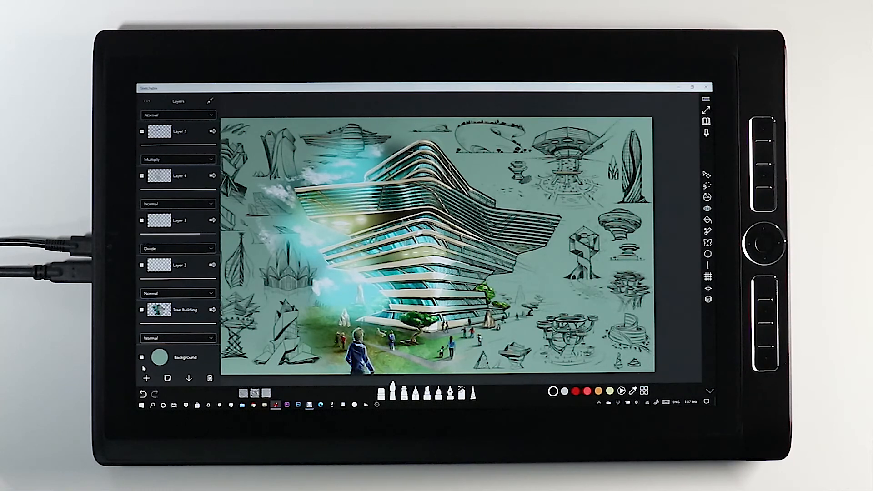
click(146, 100)
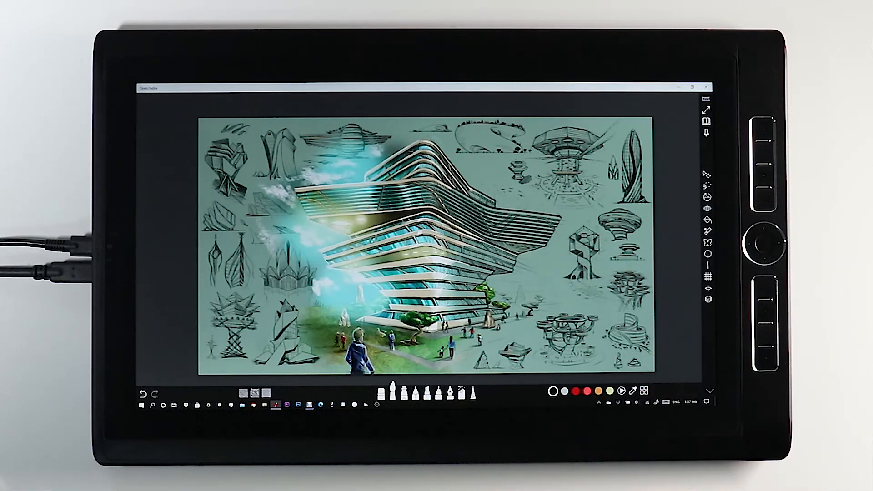